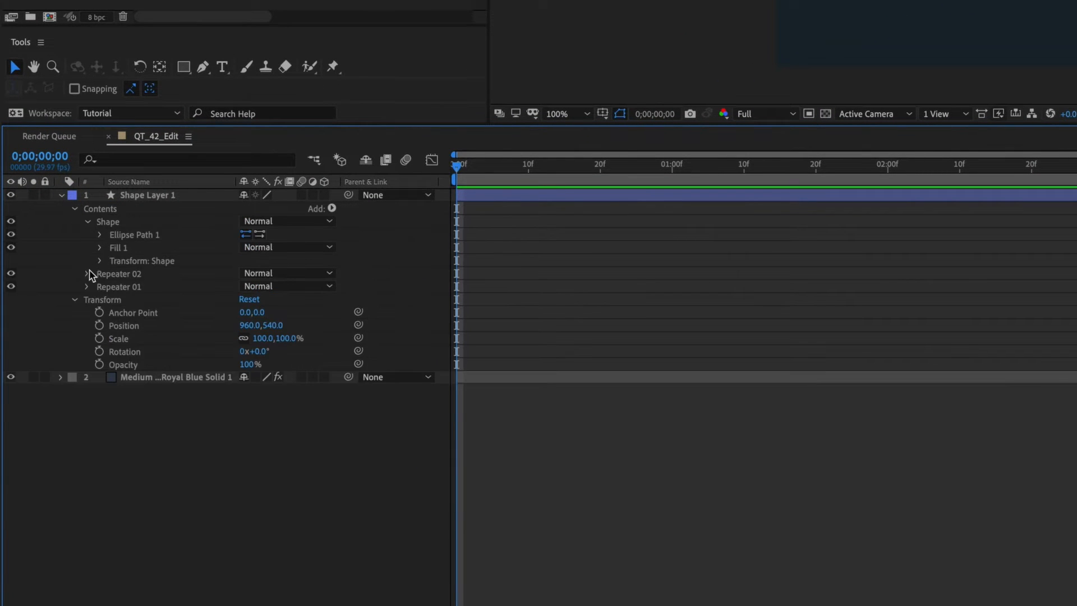
Reveal only the selected properties such as Position, Skew, Opacity and Offset using SS.
{"action": "left_click", "coordinate": [88, 274]}
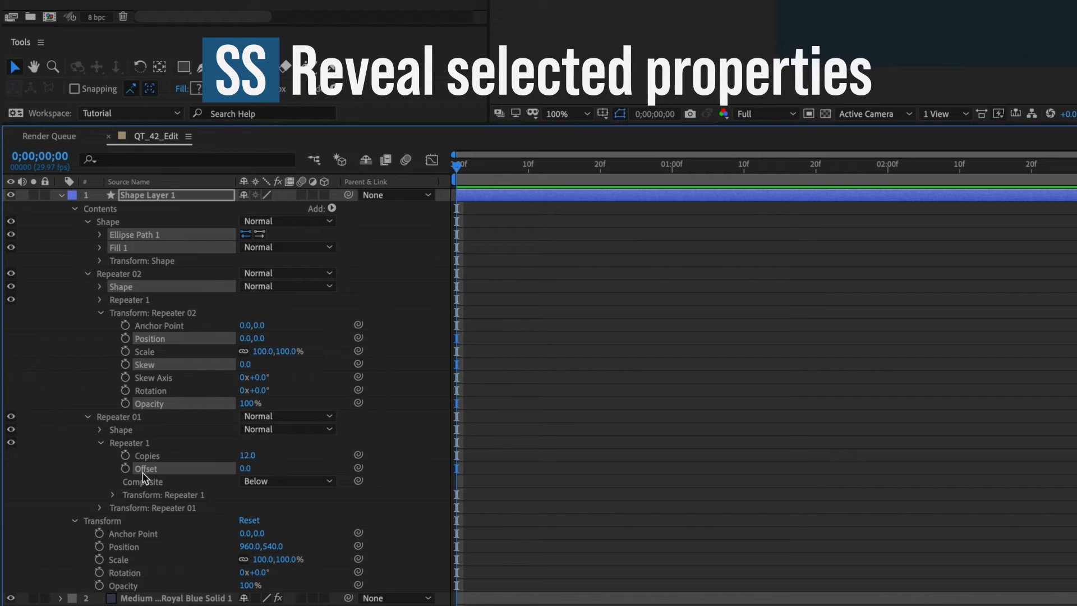
{"action": "key", "text": "s"}
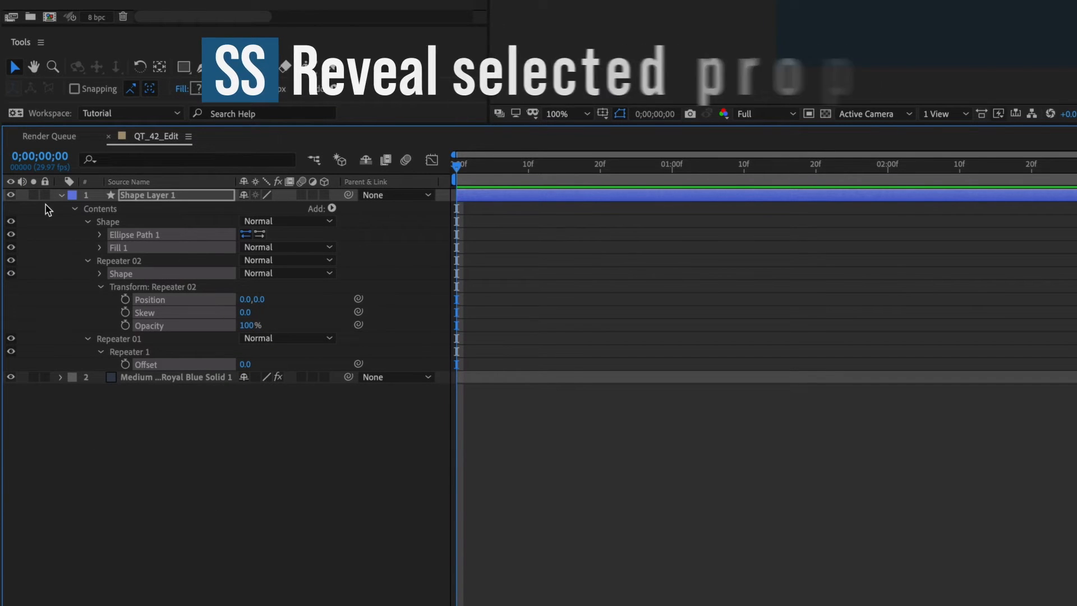
Collapse and re-expand Shape Layer 1 to show its full contents and transform properties.
{"action": "left_click", "coordinate": [61, 195]}
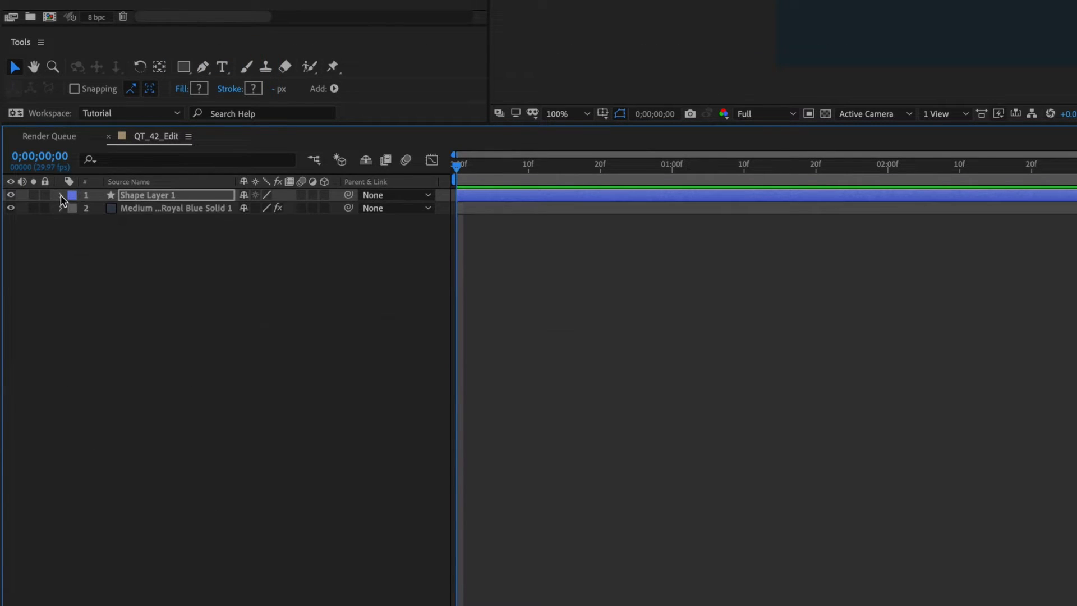
{"action": "left_click", "coordinate": [62, 194]}
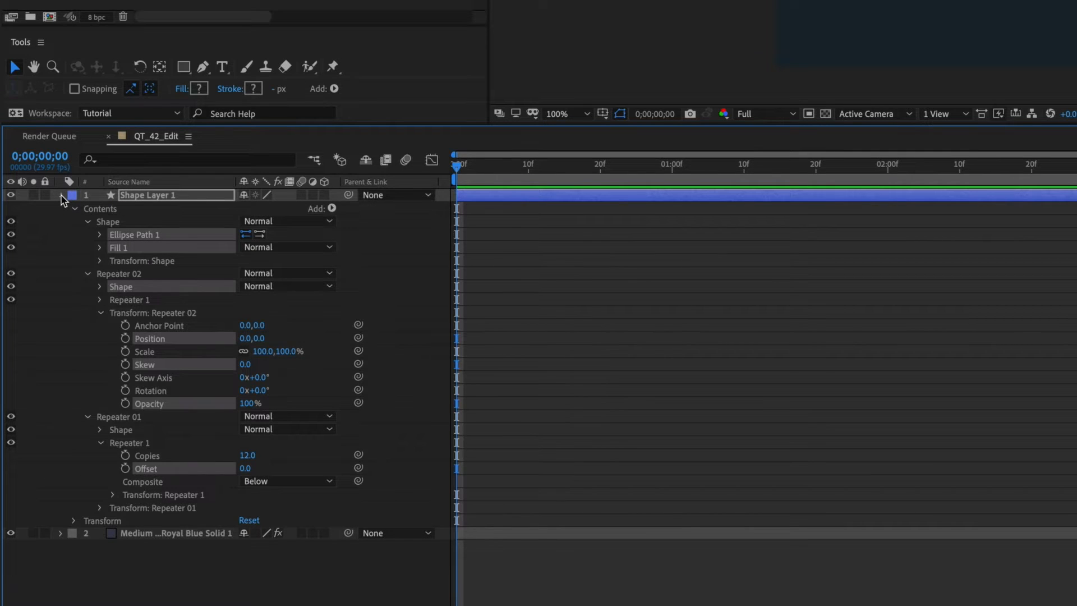
{"action": "left_click", "coordinate": [72, 209]}
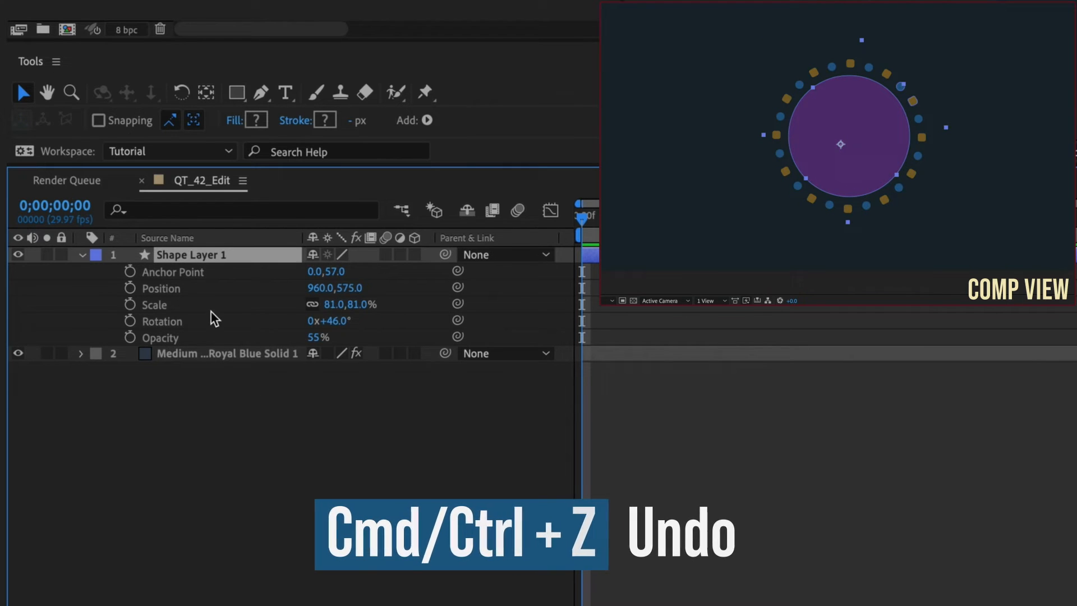
Reset Position to 960,540 and Opacity to 100% via their Reset commands.
{"action": "right_click", "coordinate": [171, 272]}
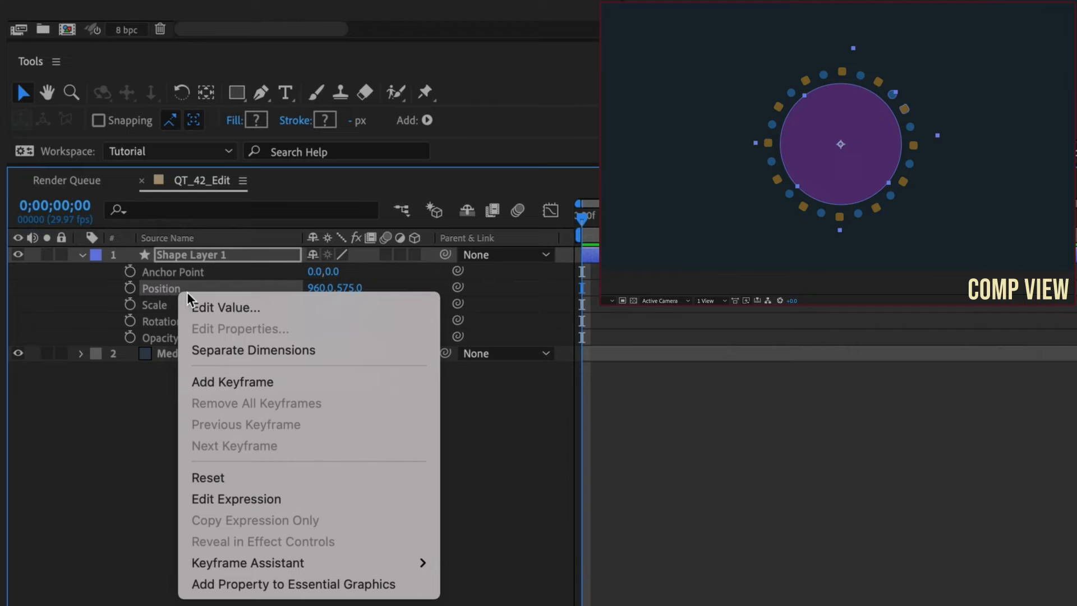
{"action": "left_click", "coordinate": [208, 478]}
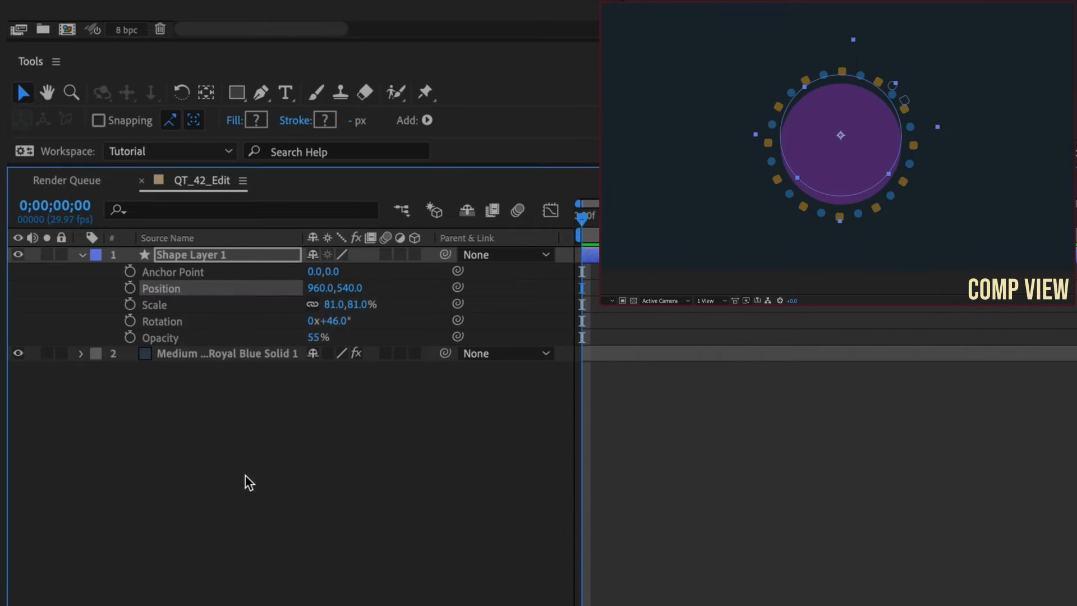
{"action": "right_click", "coordinate": [130, 337]}
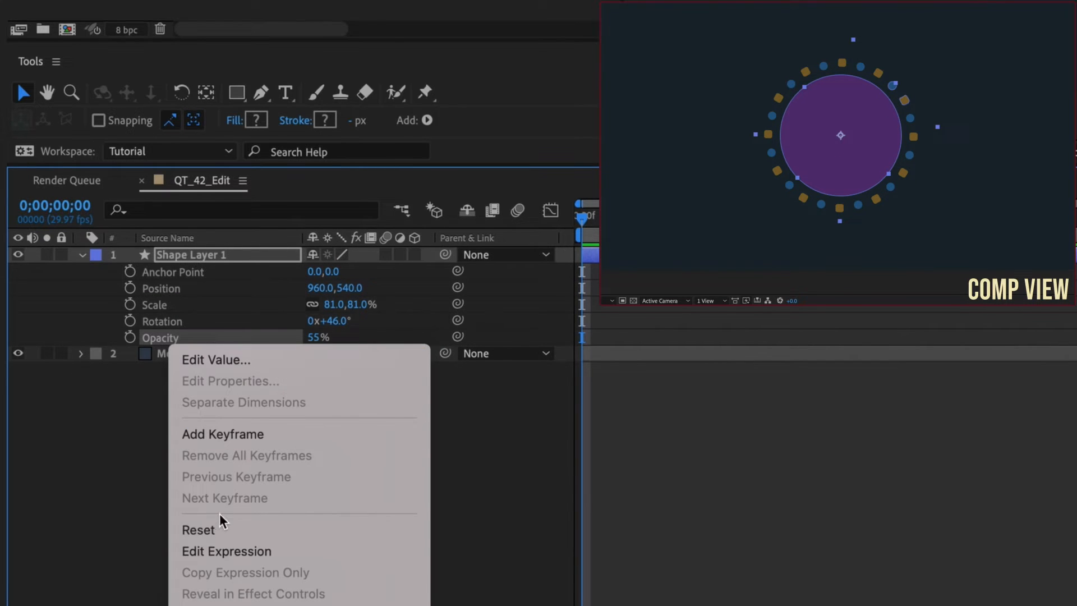
{"action": "left_click", "coordinate": [198, 530]}
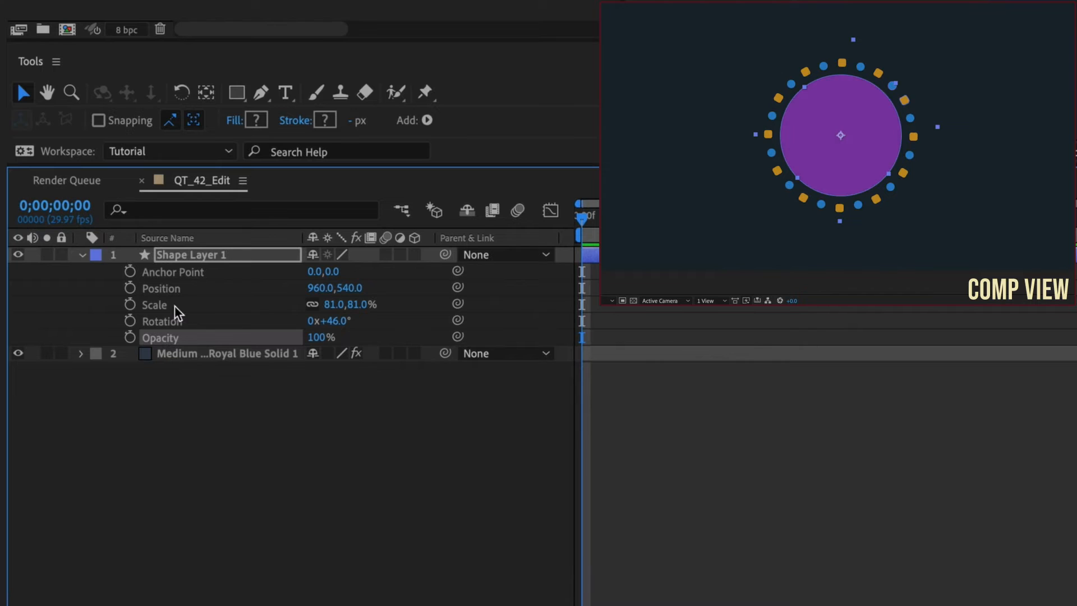
Reset Scale to 100% and Rotation to 0° so all transforms are at defaults.
{"action": "left_click", "coordinate": [154, 304]}
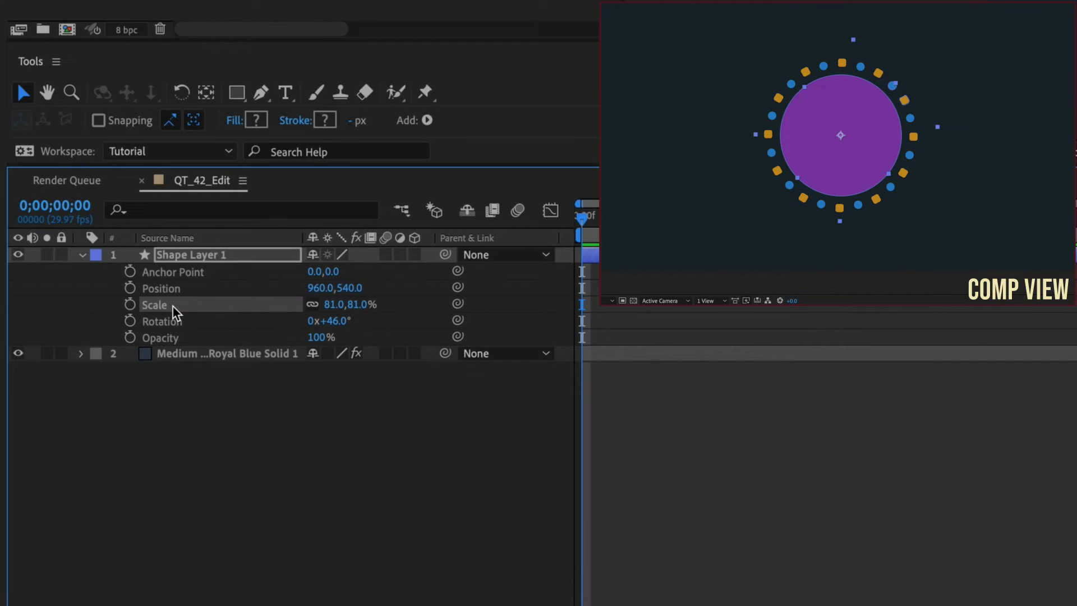
{"action": "mouse_move", "coordinate": [68, 158]}
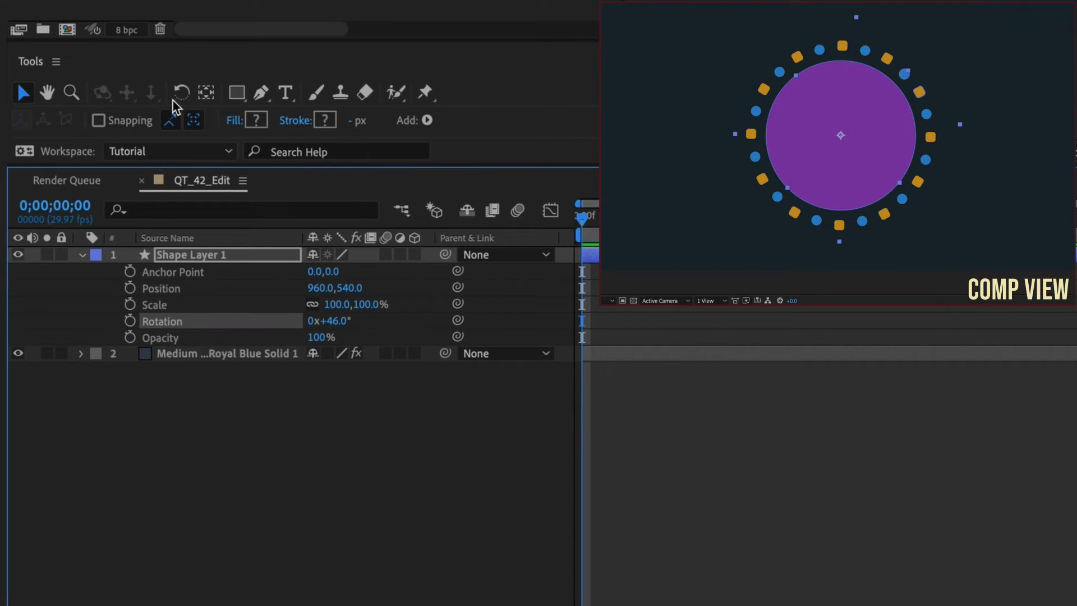
{"action": "left_click", "coordinate": [179, 93]}
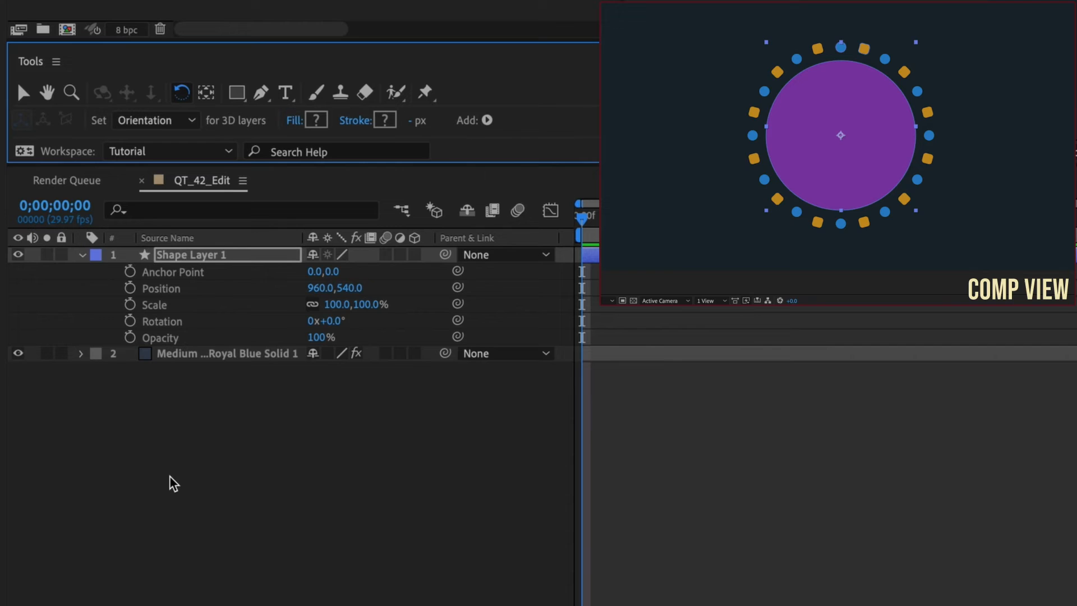